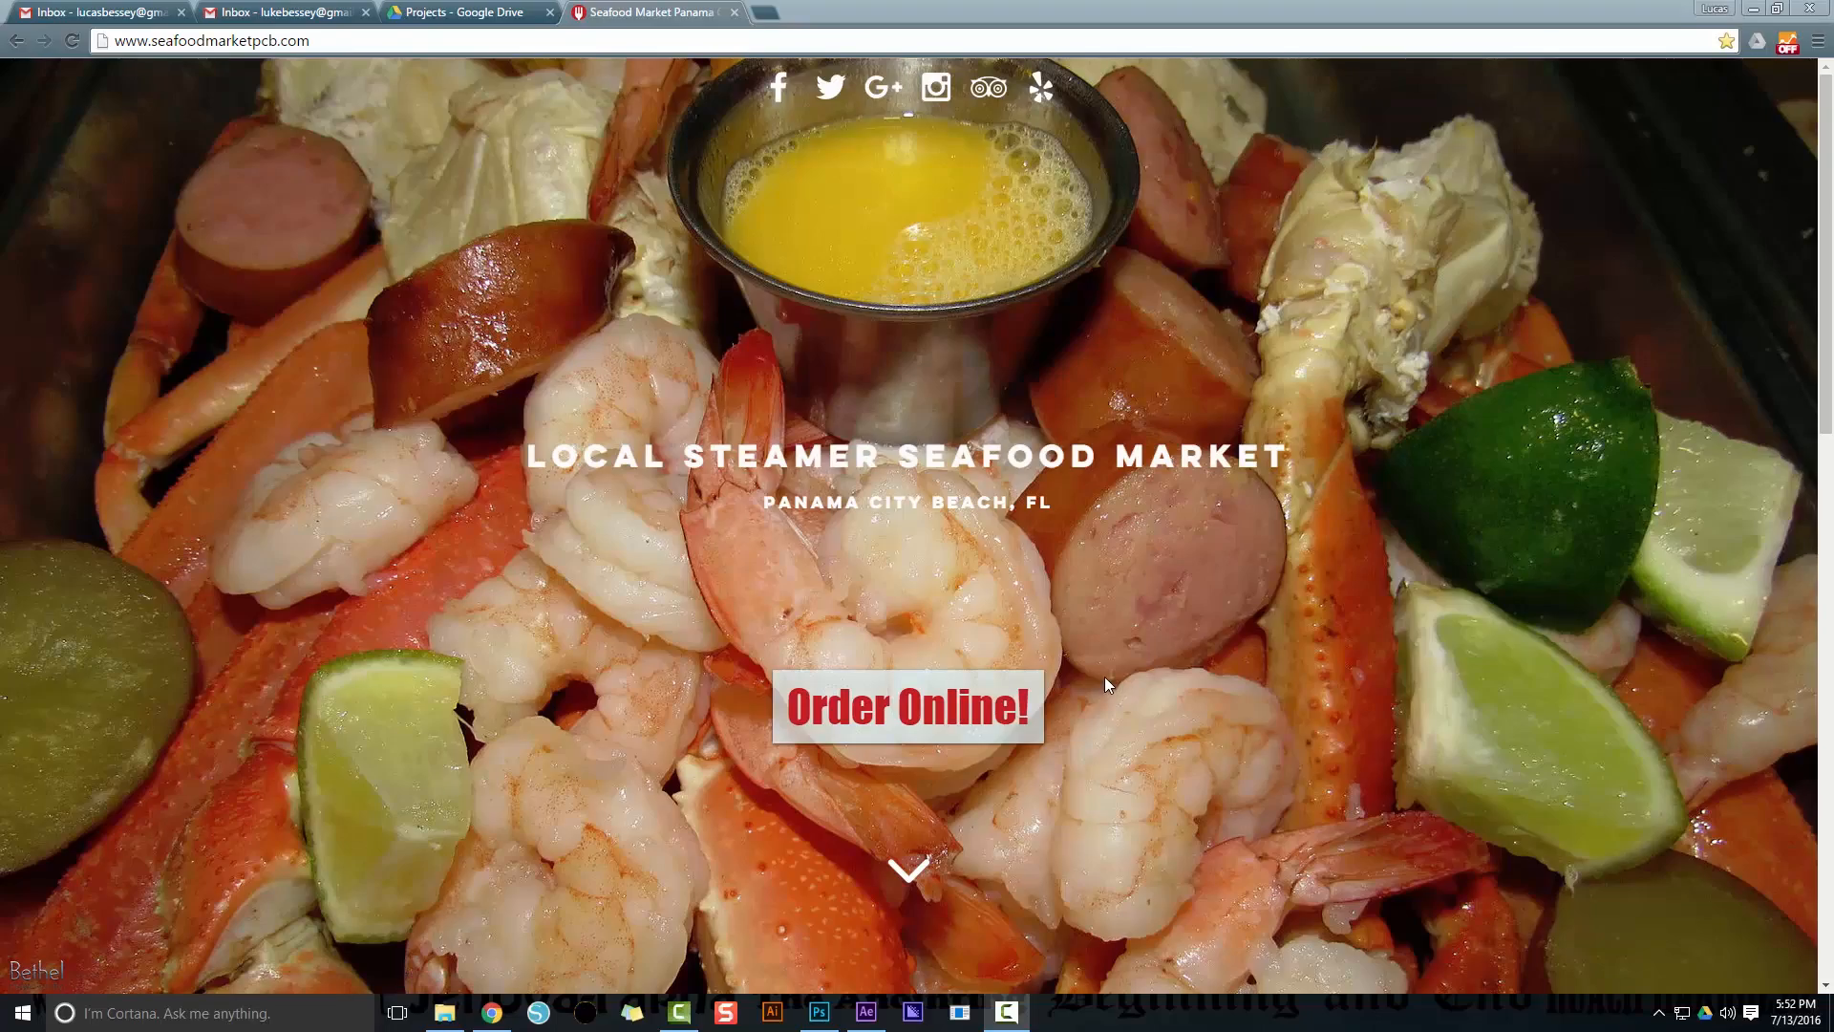
Step: Jump from the homepage banner to the seafood platter ordering menu with an empty cart
{"action": "left_click", "coordinate": [907, 707]}
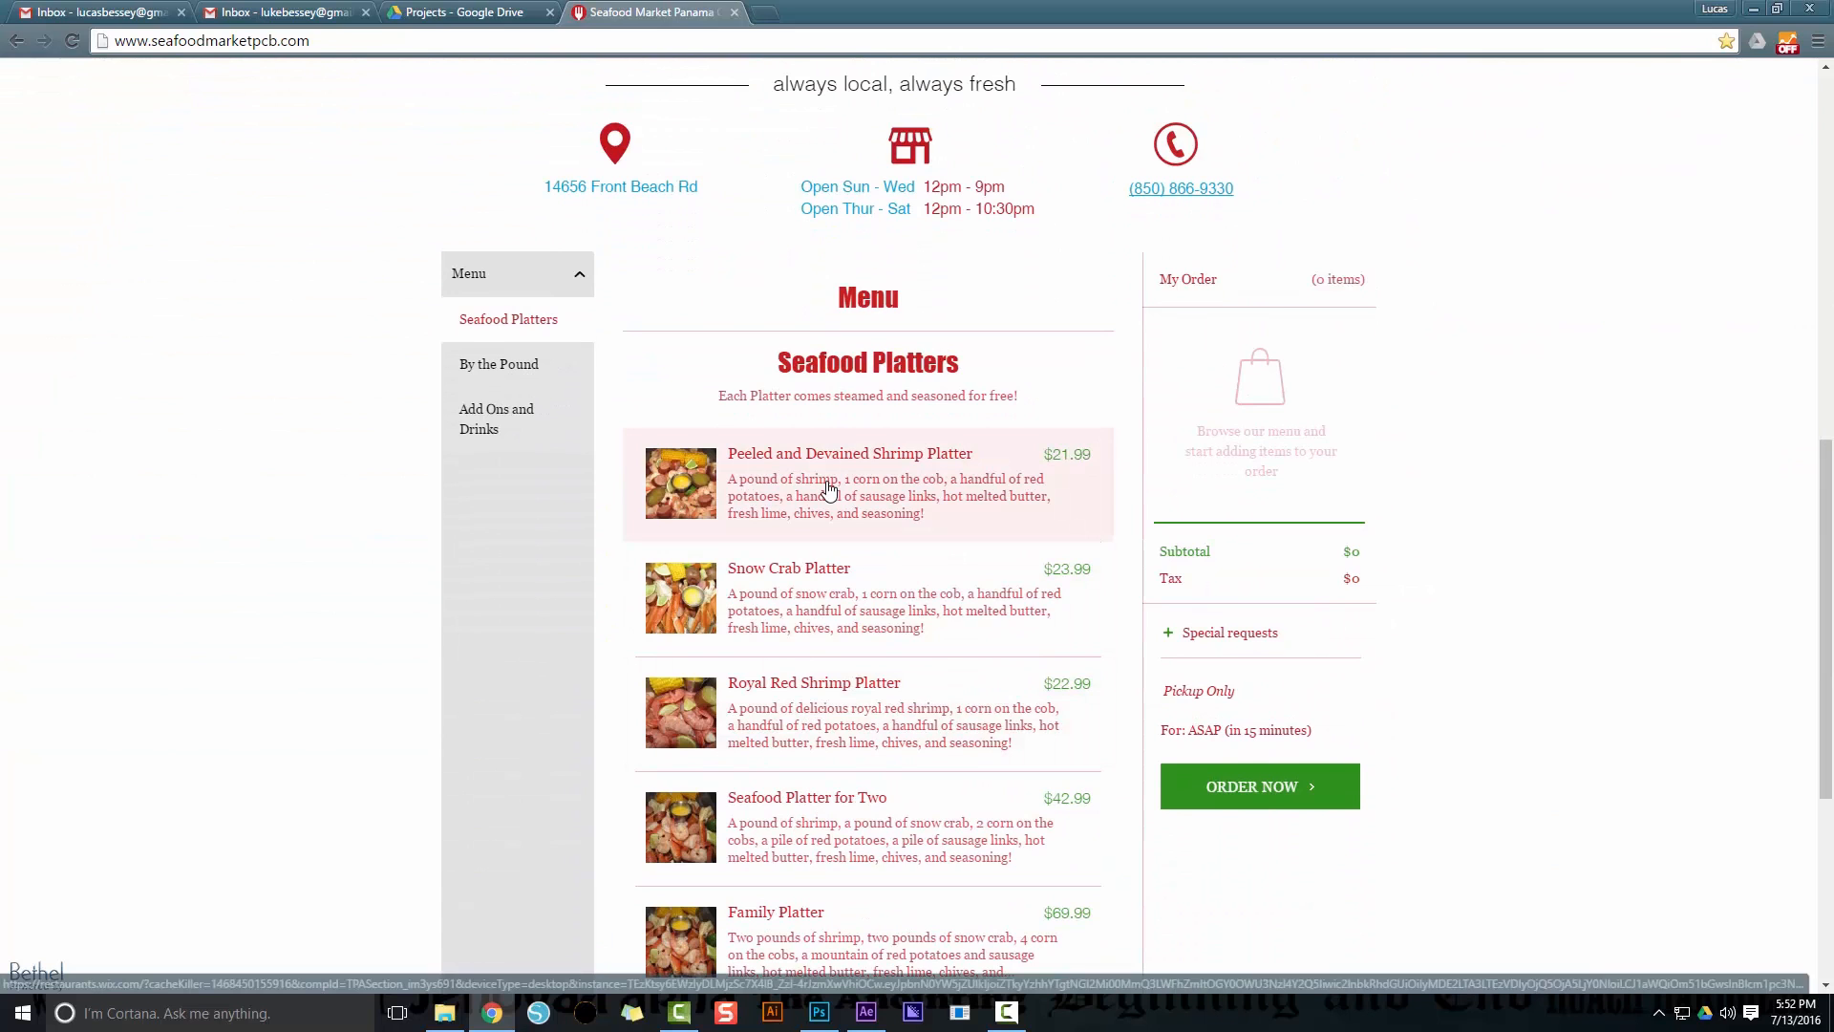
Step: Order the Peeled and Devained Shrimp Platter with the .5 lb Snow Crab extra
{"action": "left_click", "coordinate": [849, 483]}
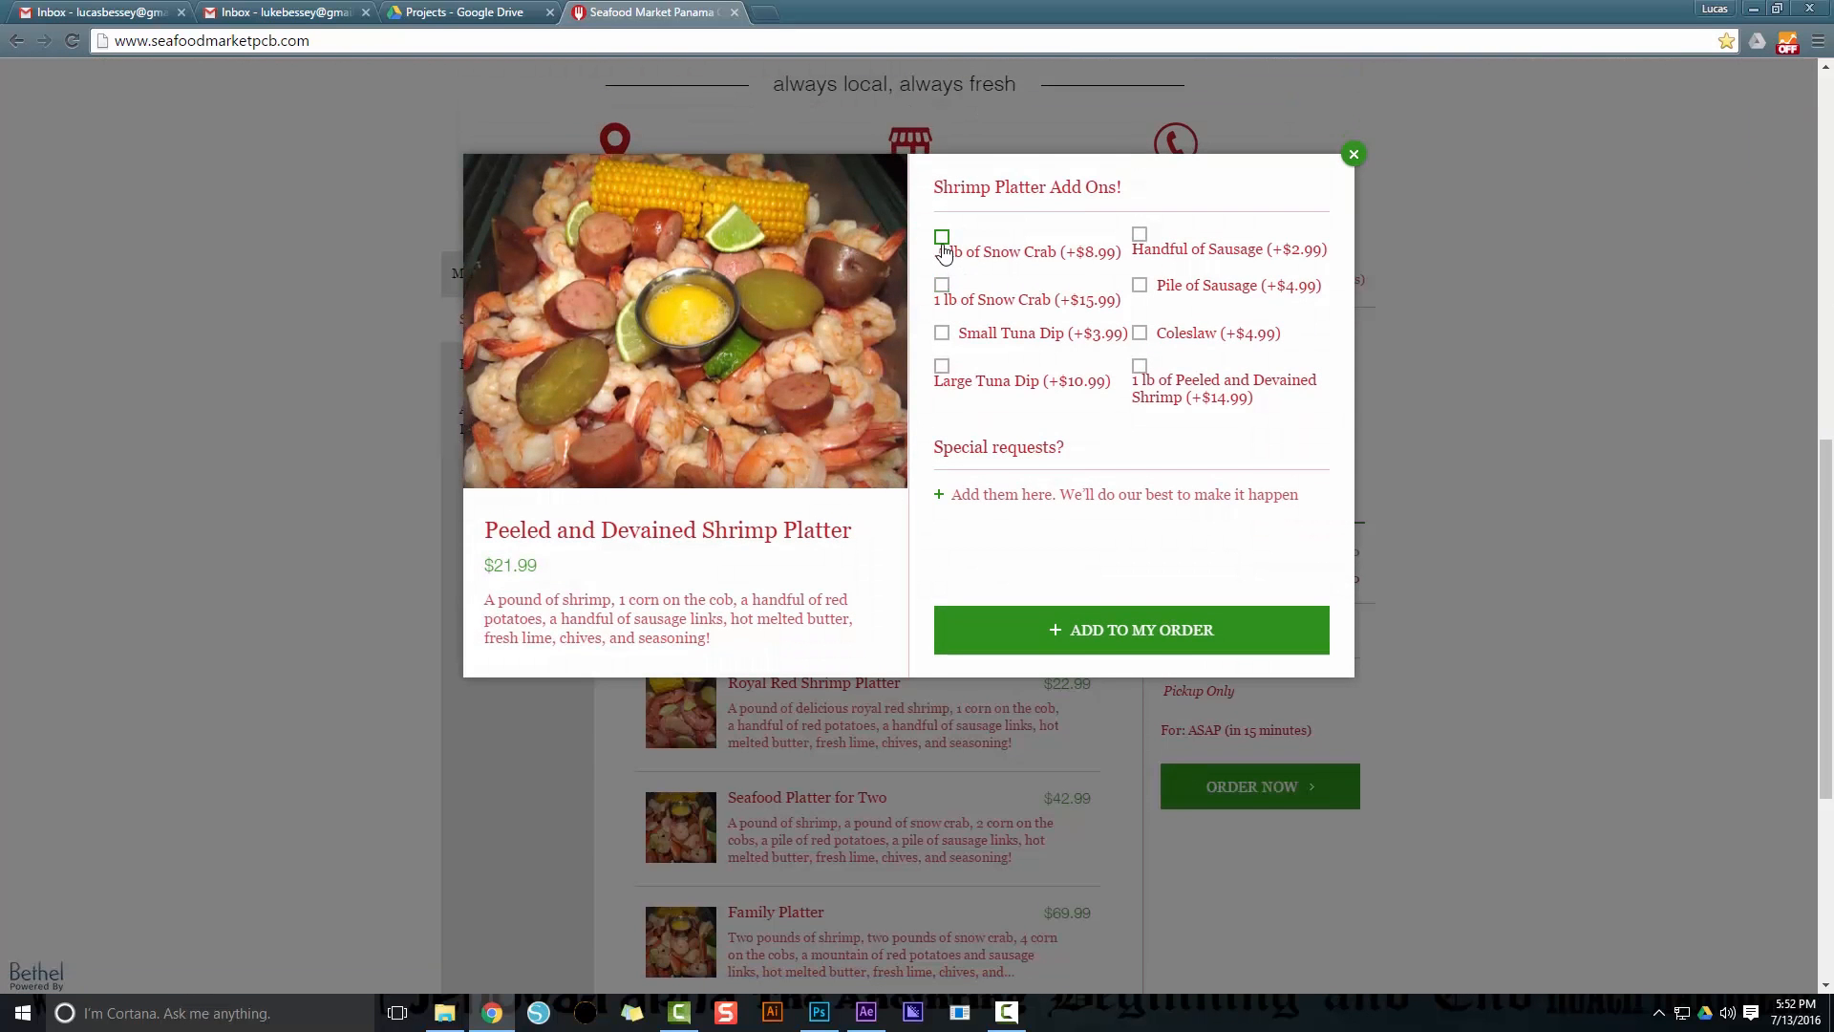
{"action": "left_click", "coordinate": [1130, 629]}
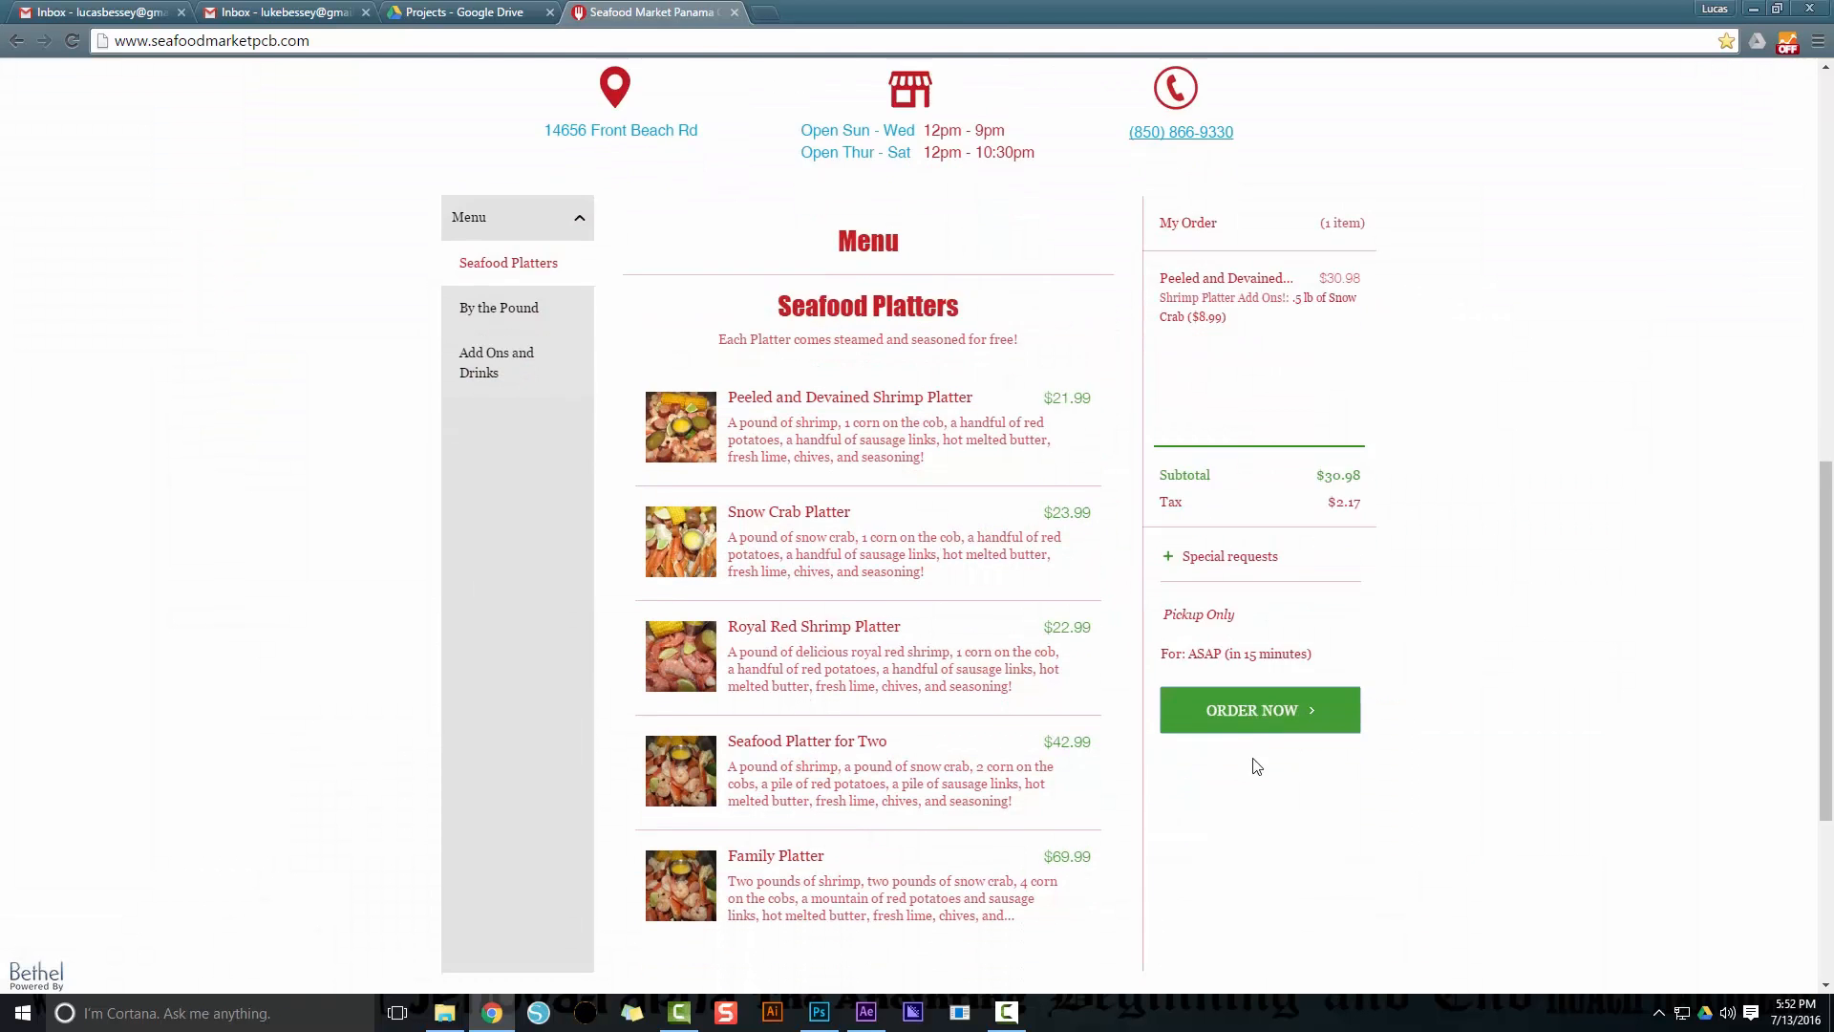
{"action": "left_click", "coordinate": [1259, 710]}
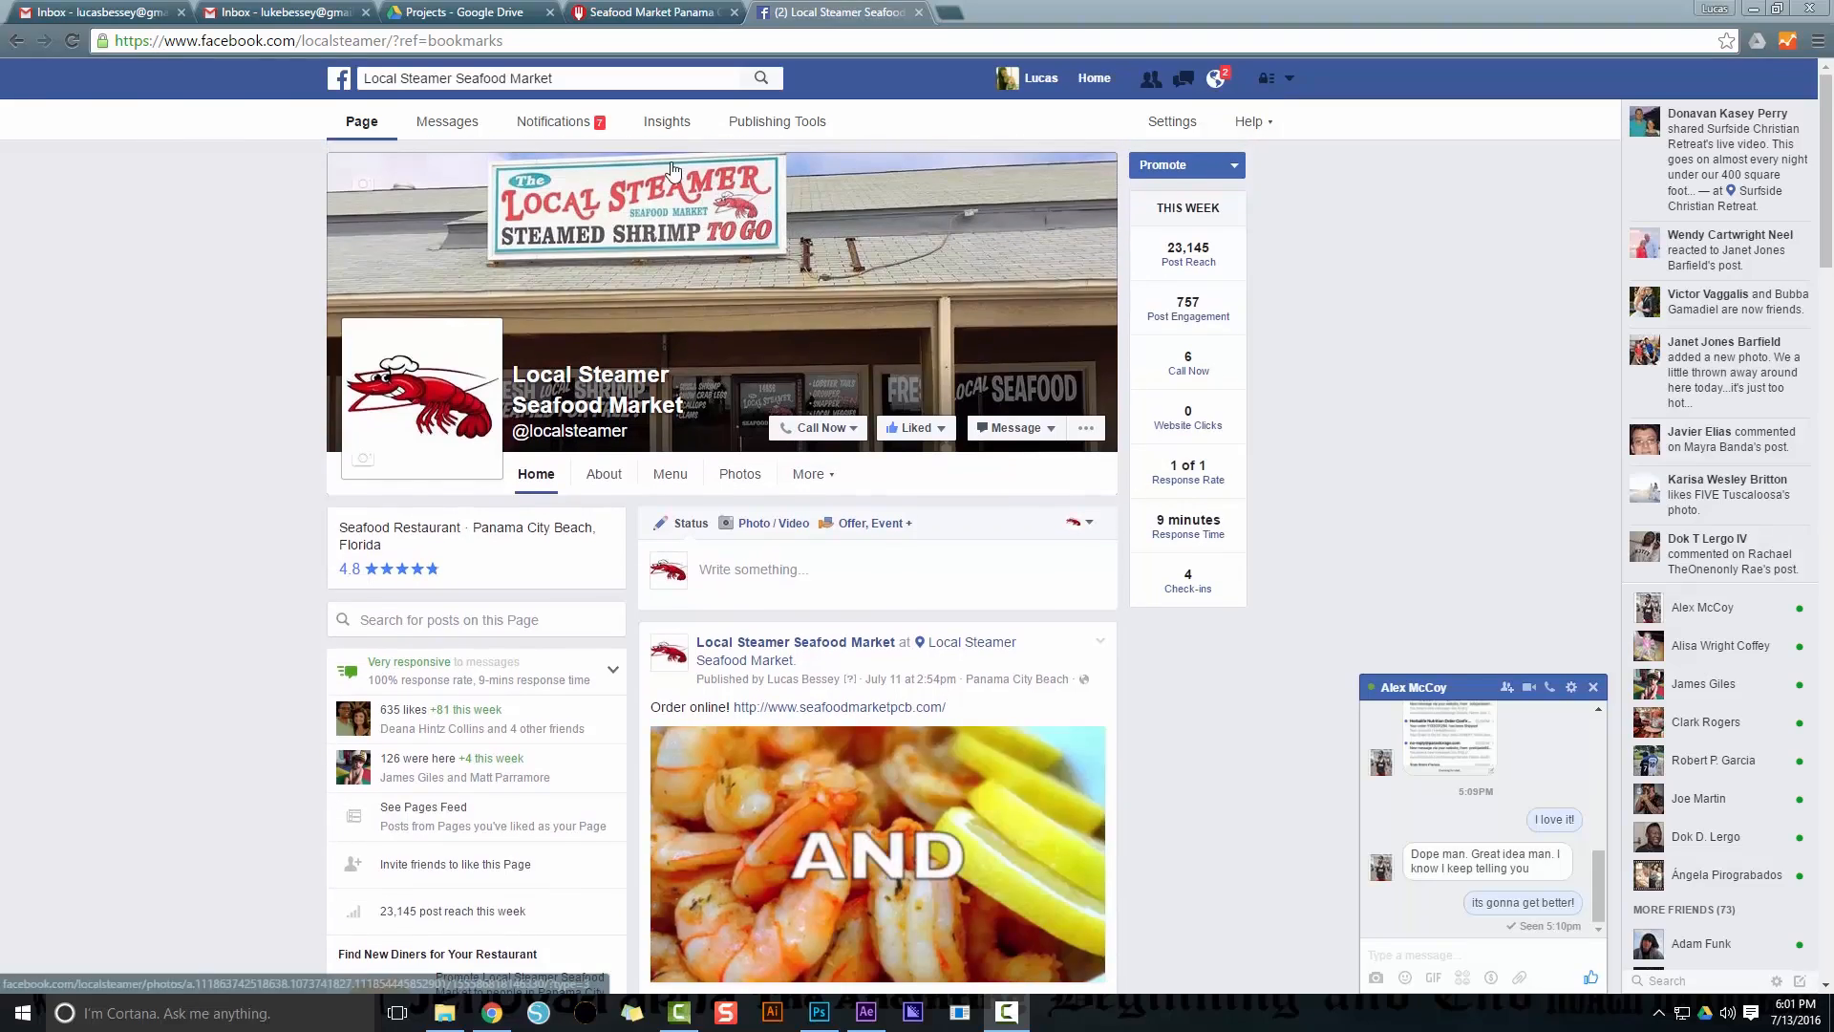
Step: Scroll to the pinned 'Order online!' post and start its video playing
{"action": "scroll", "scroll_direction": "down", "scroll_amount": 3}
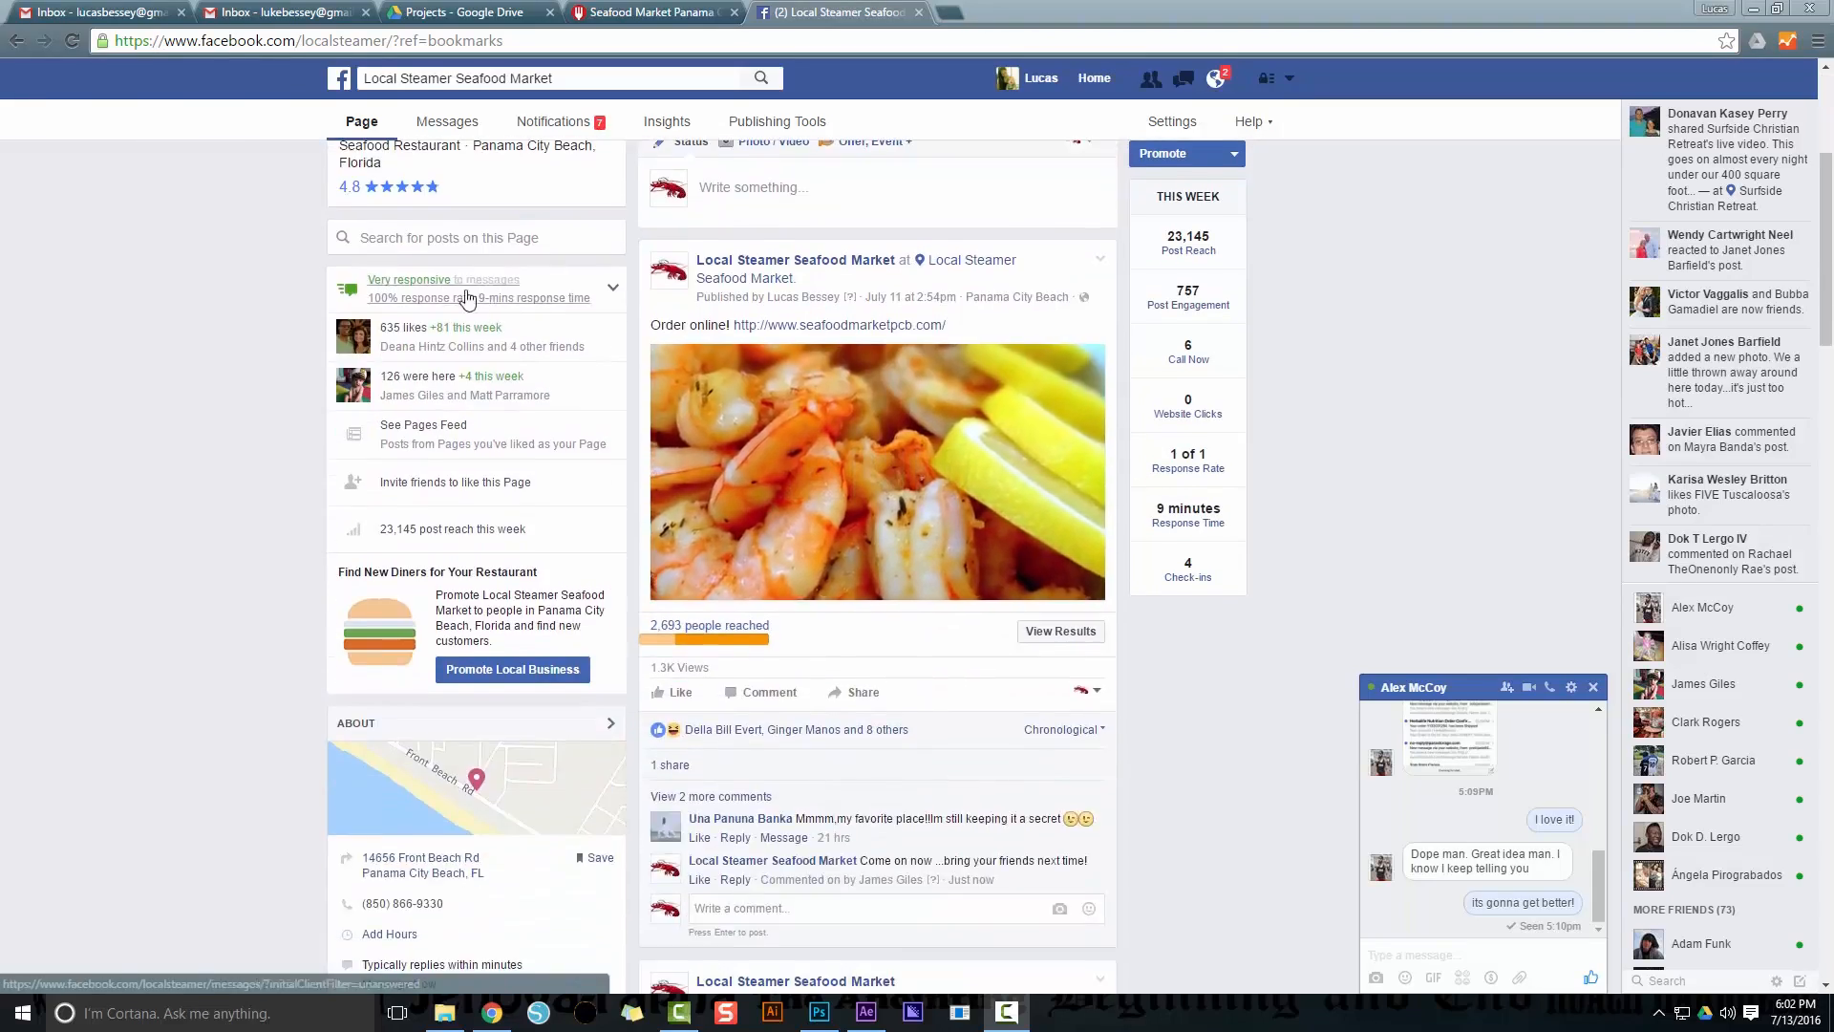
{"action": "left_click", "coordinate": [877, 471]}
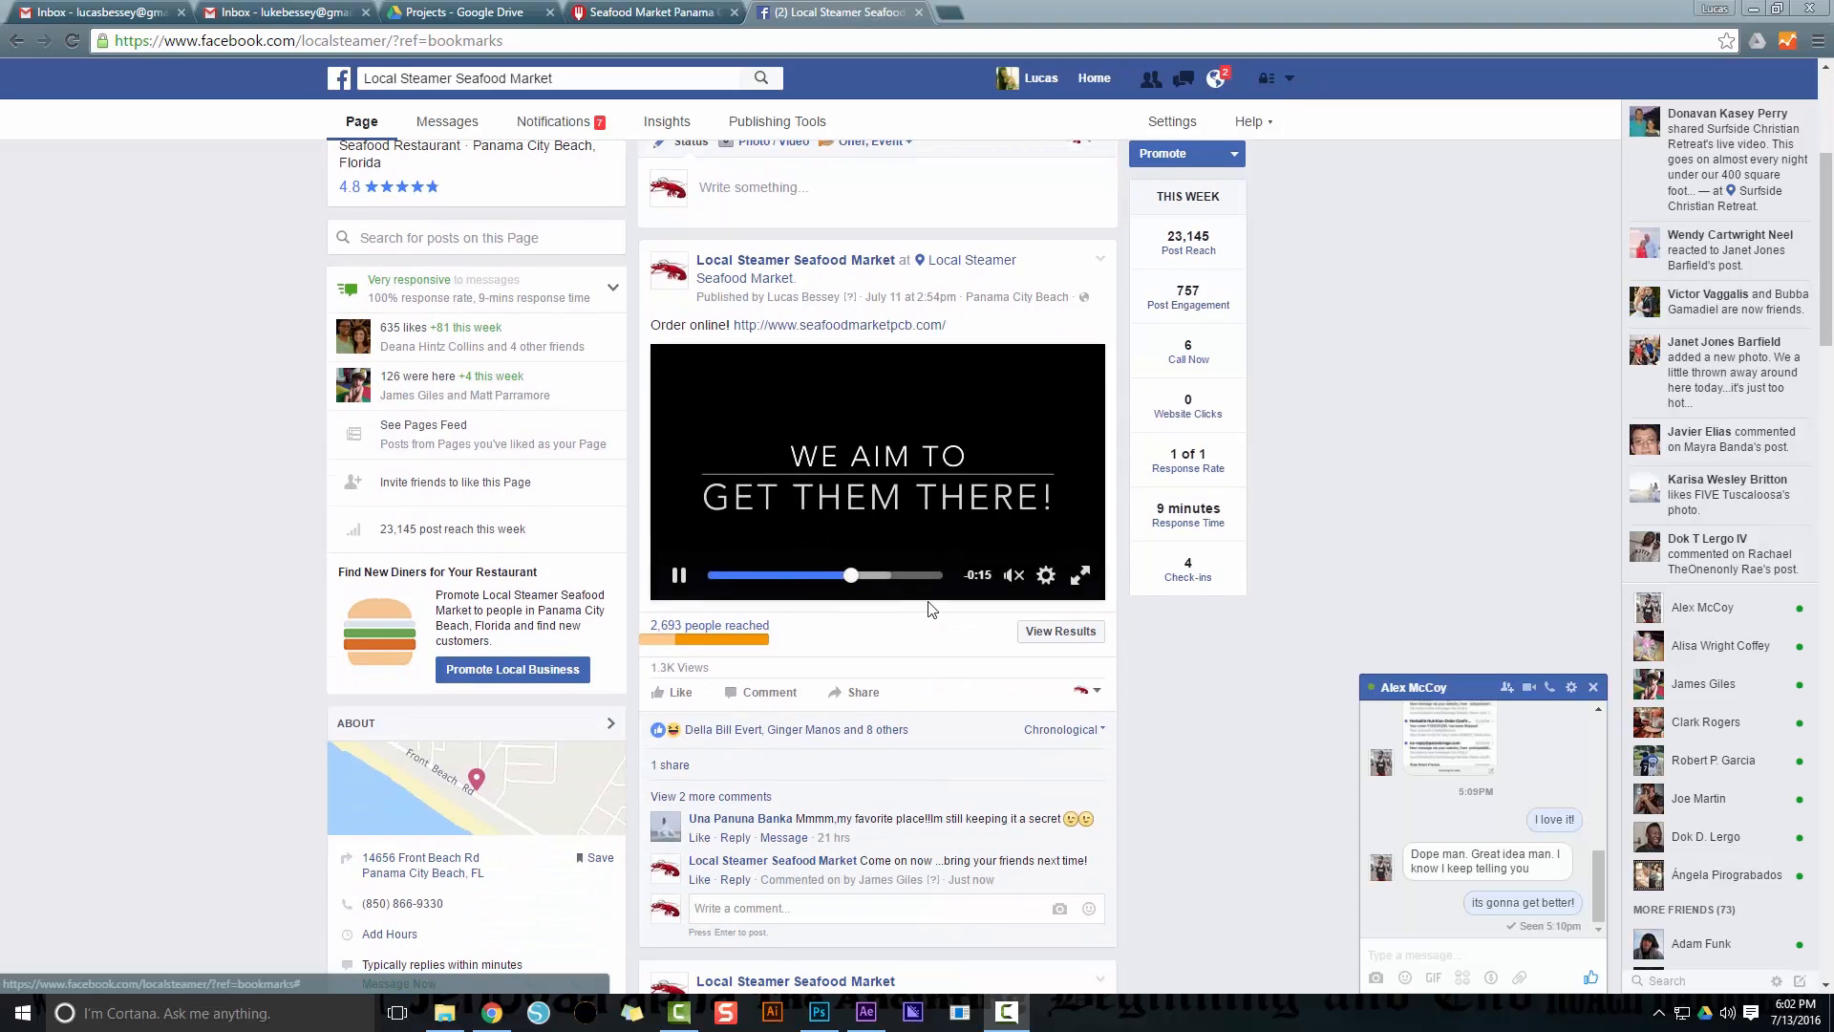
{"action": "left_click", "coordinate": [678, 574]}
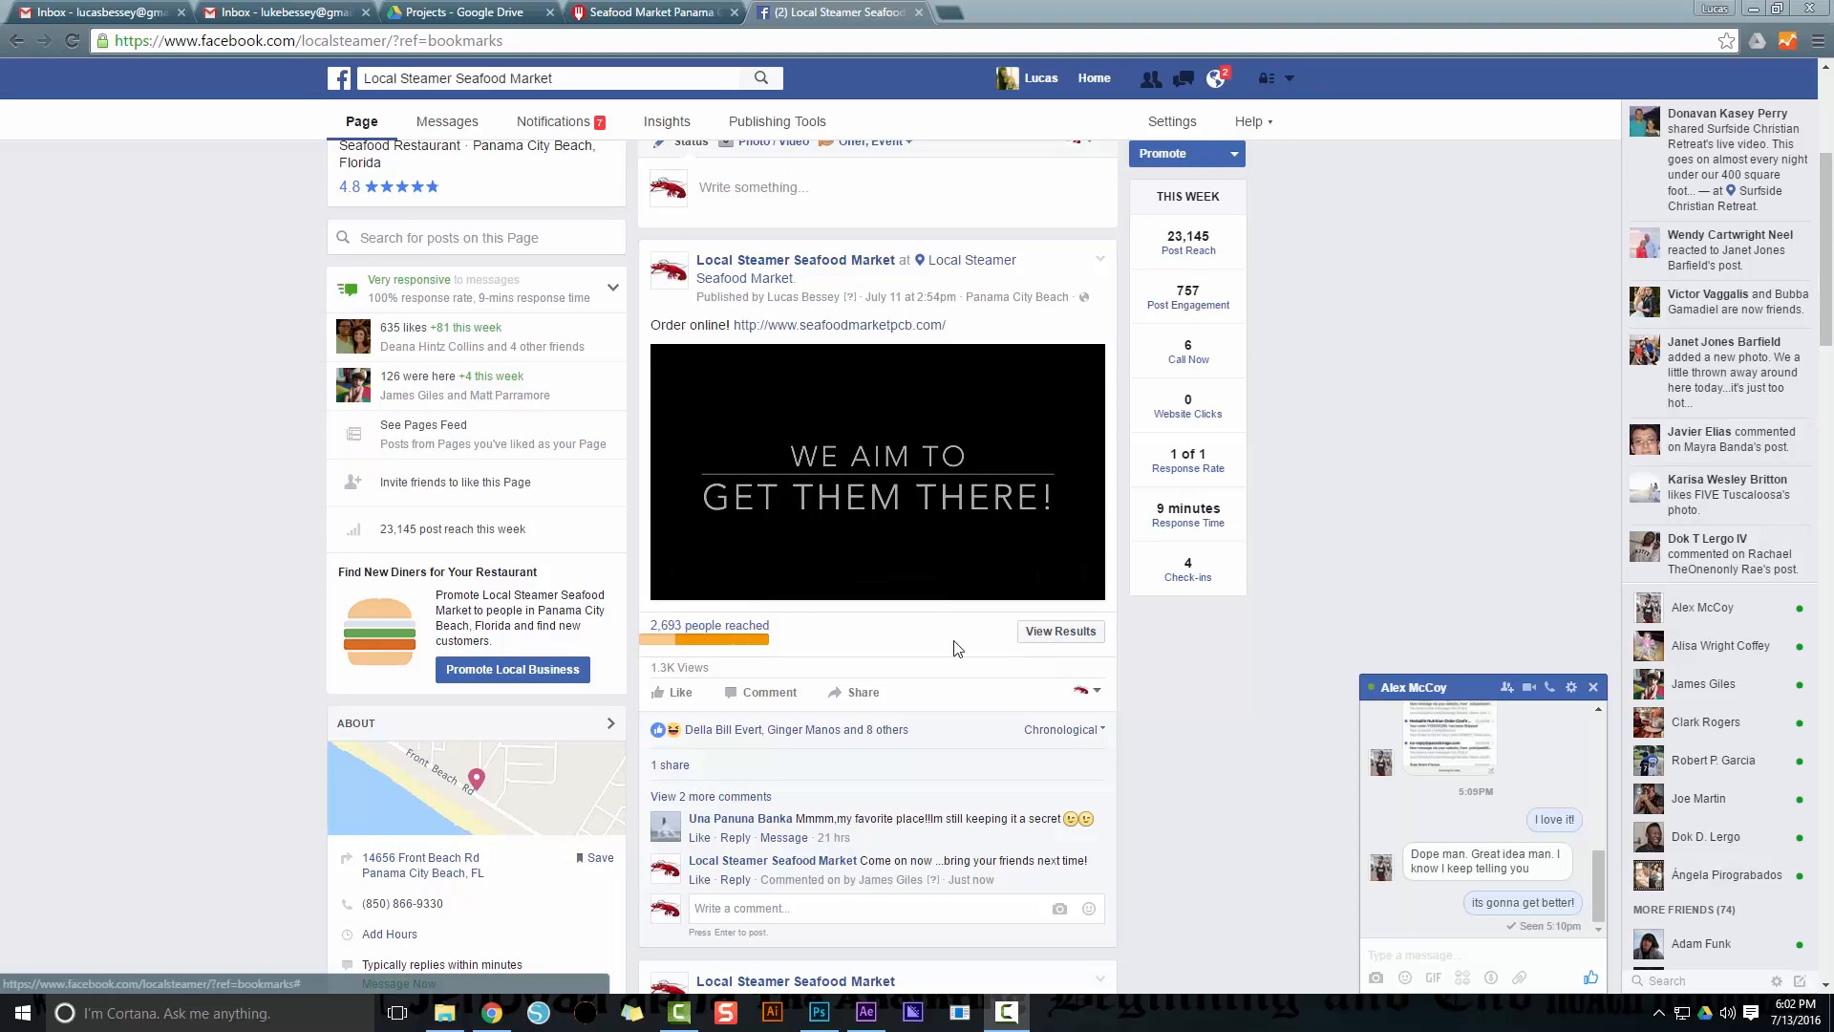